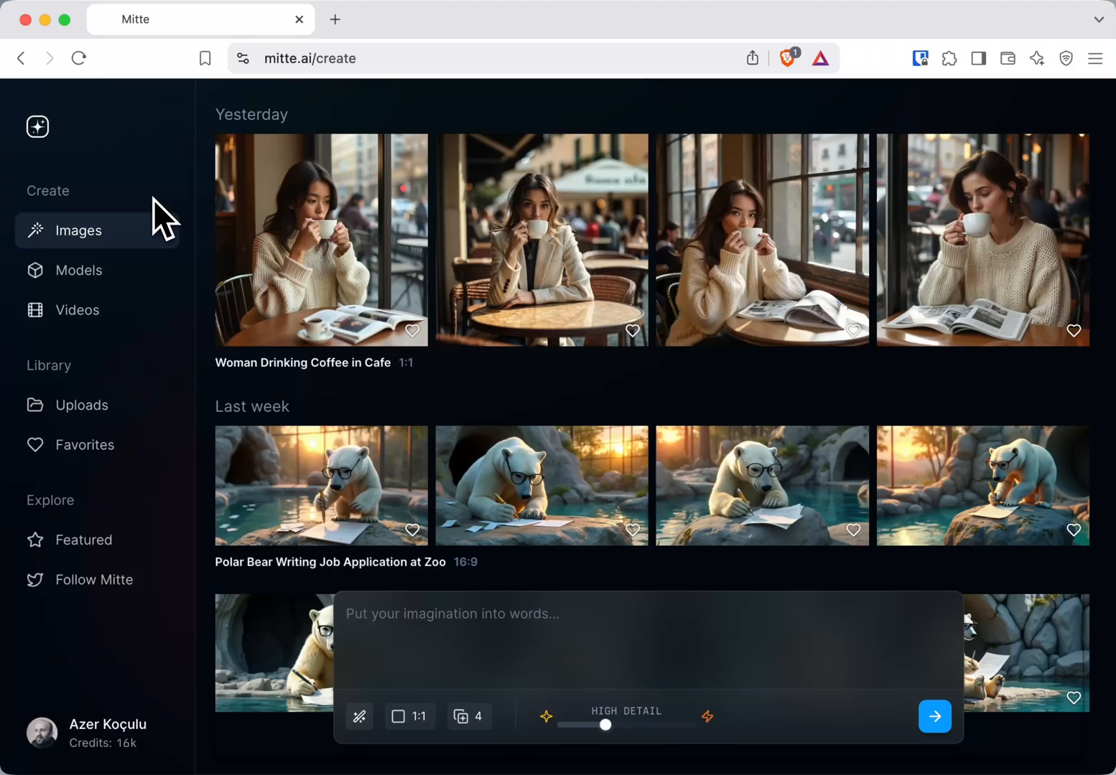
mouse_move(319, 79)
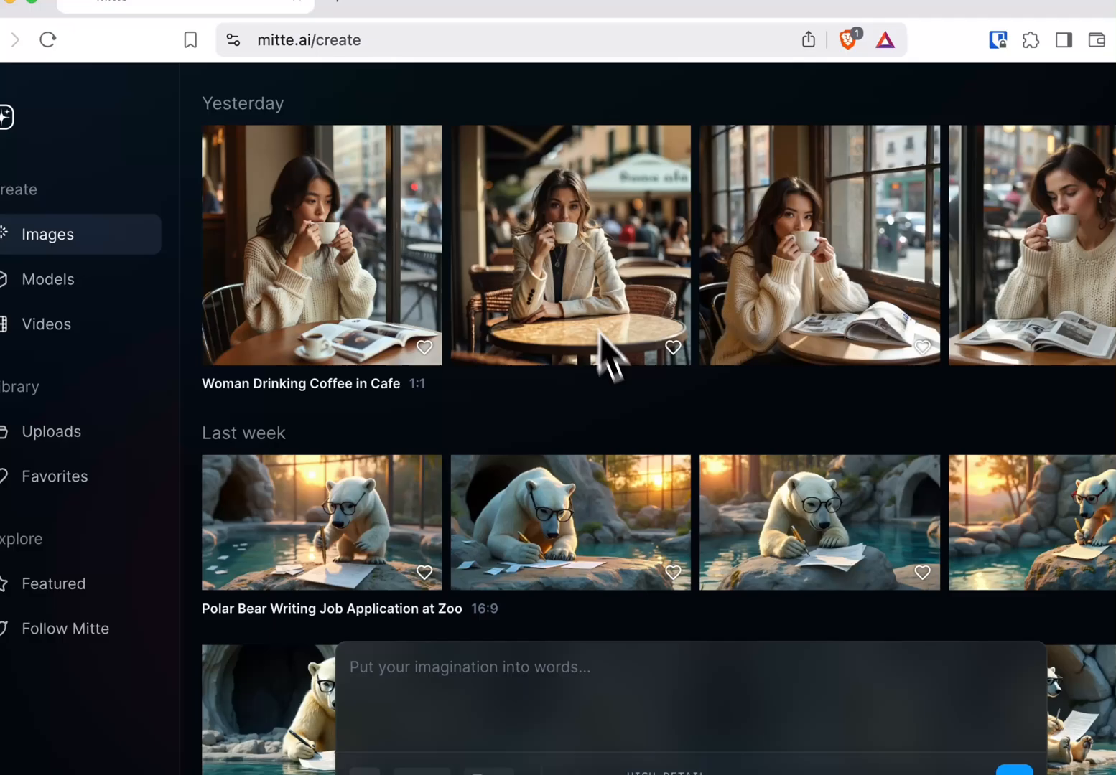
Browse the uploaded-files library and return to image creation.
scroll(down, 3)
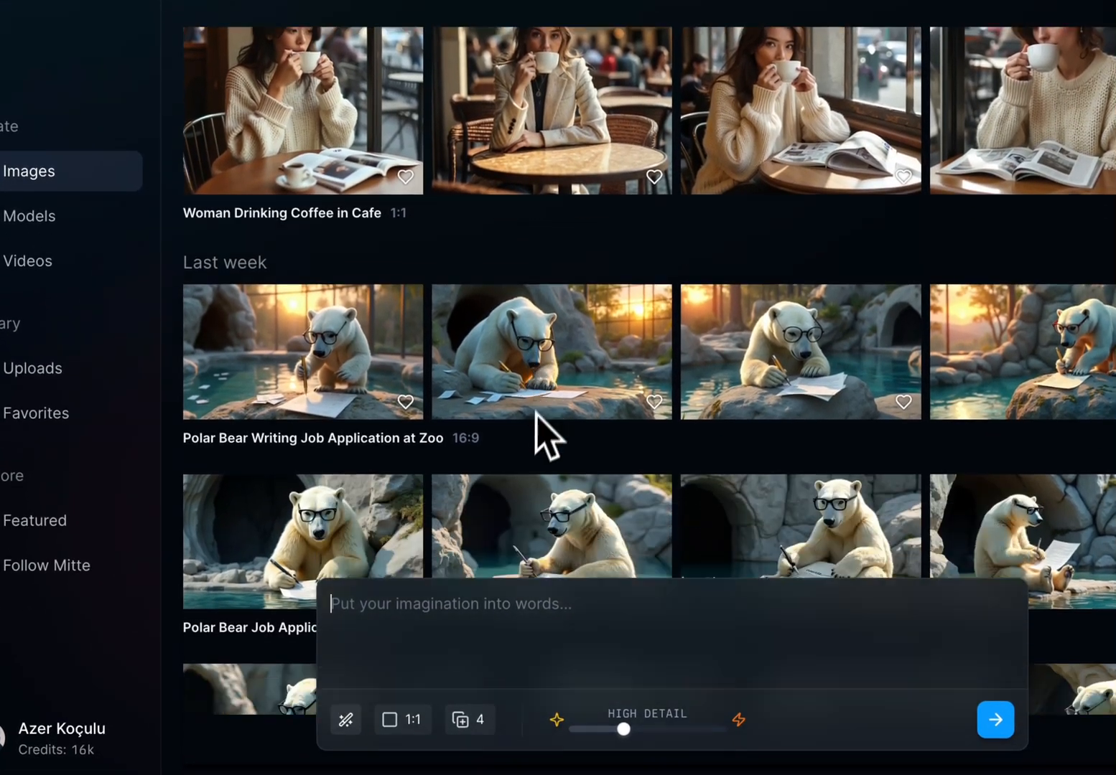
scroll(down, 3)
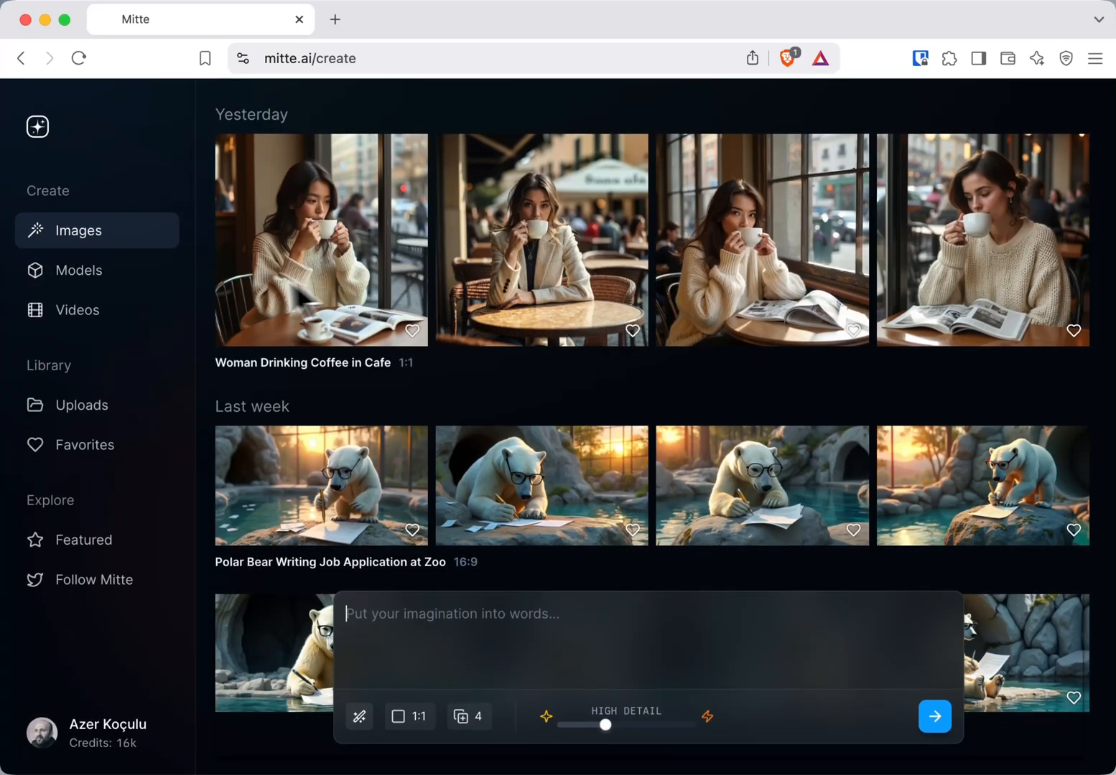
click(82, 405)
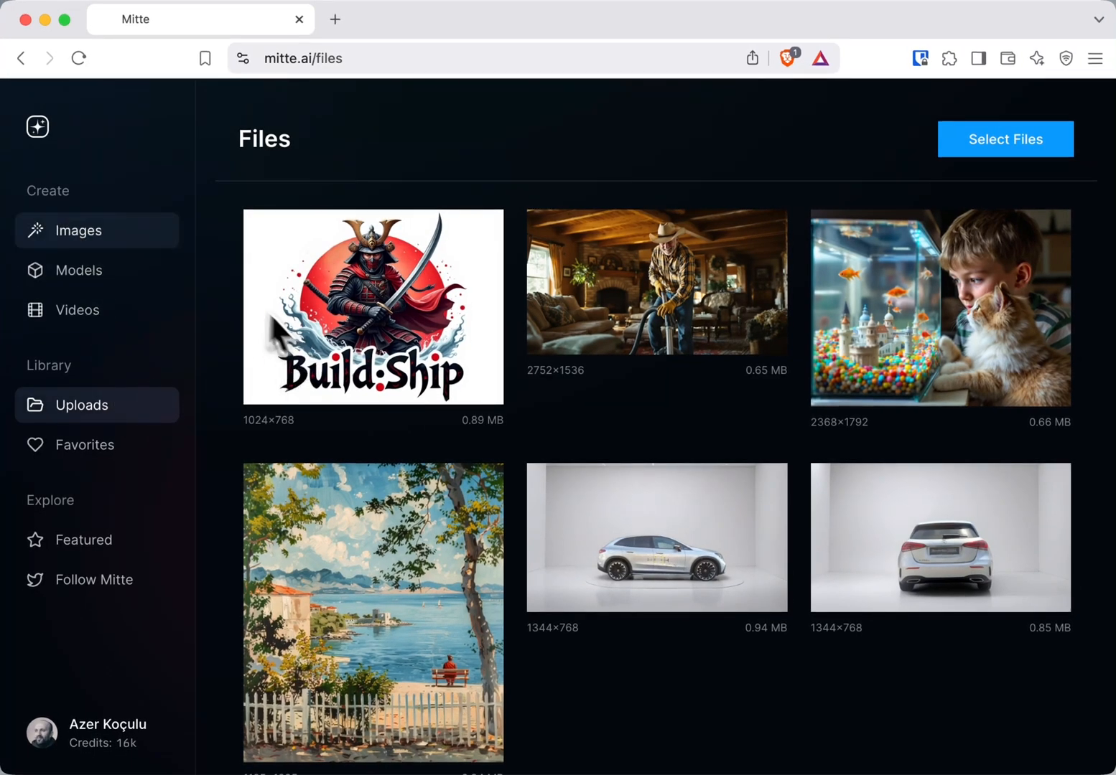
click(79, 230)
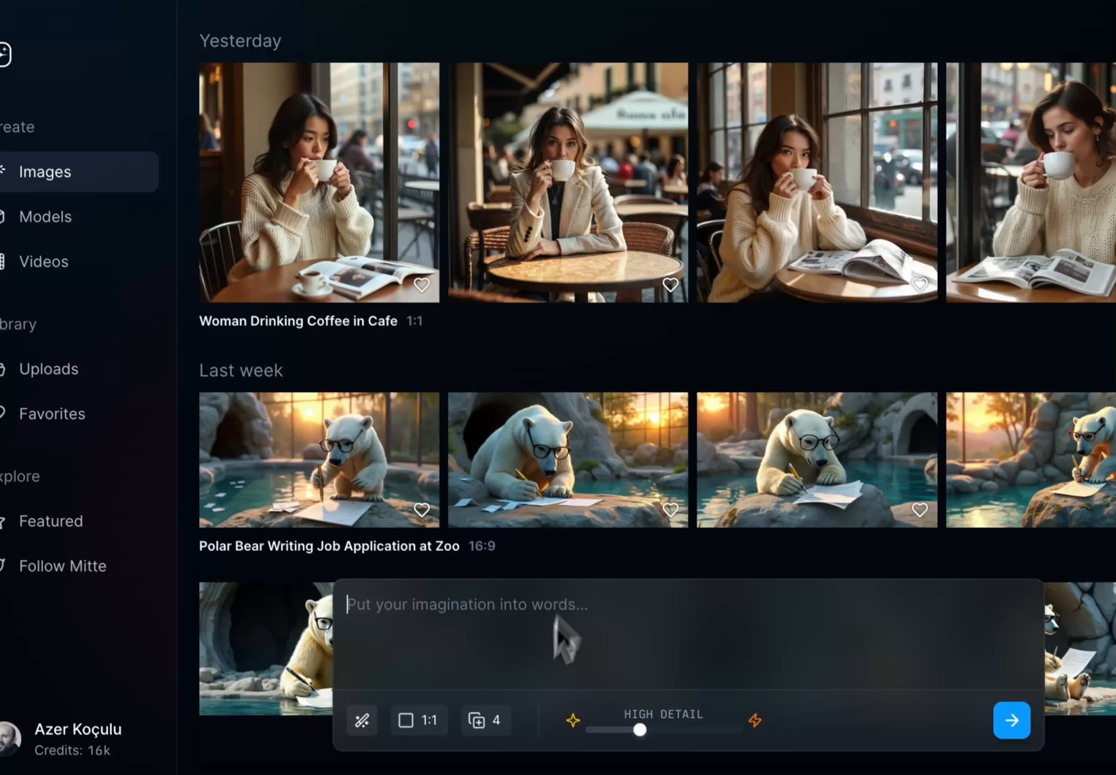
Generate 16:9 widescreen images from the prompt 'panda' and open the Panda in Bamboo Forest result.
click(418, 720)
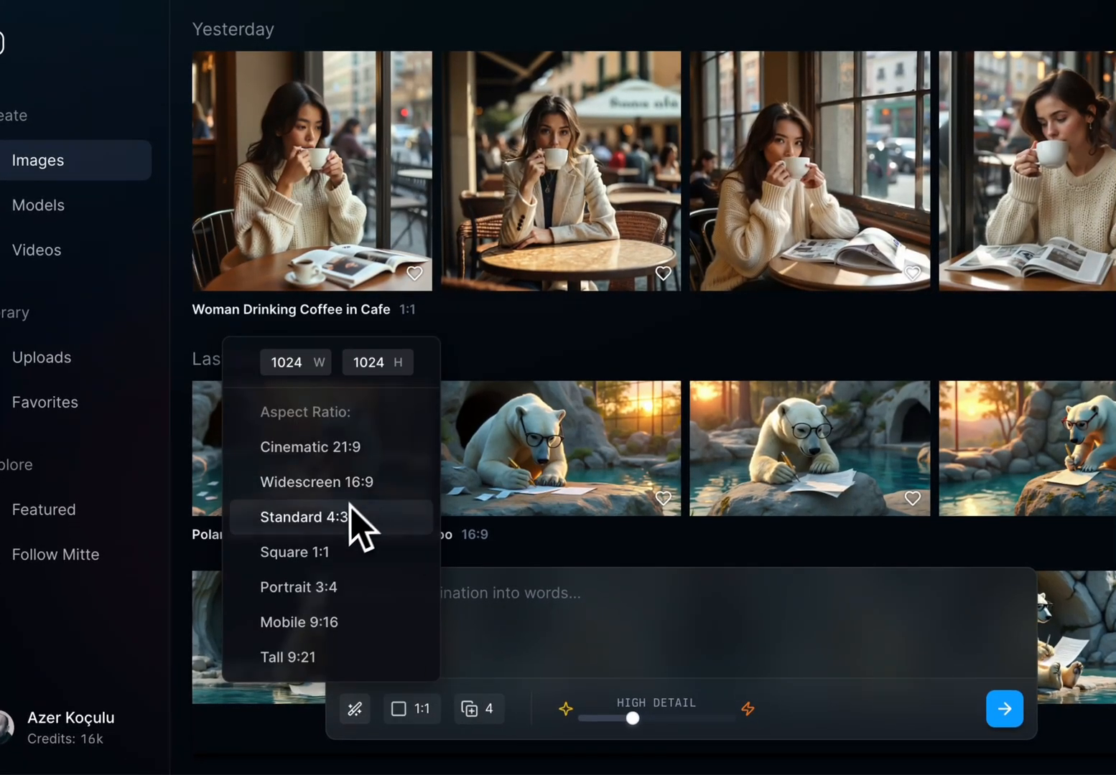
click(313, 482)
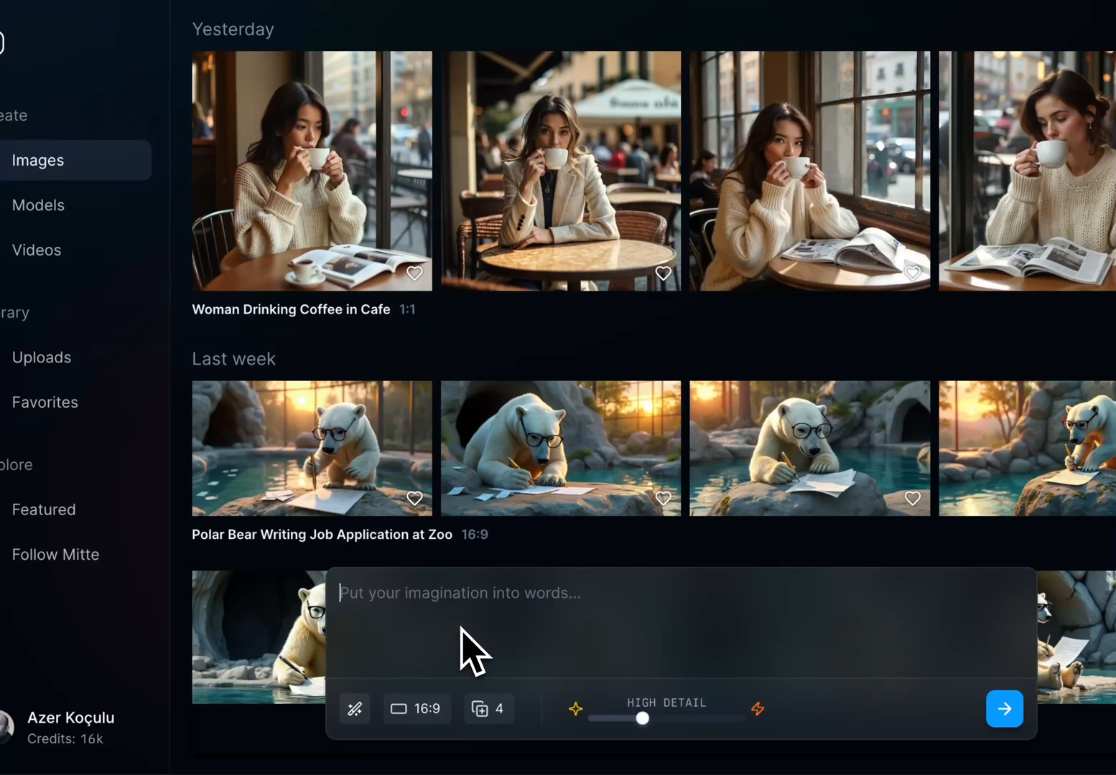
text(panda)
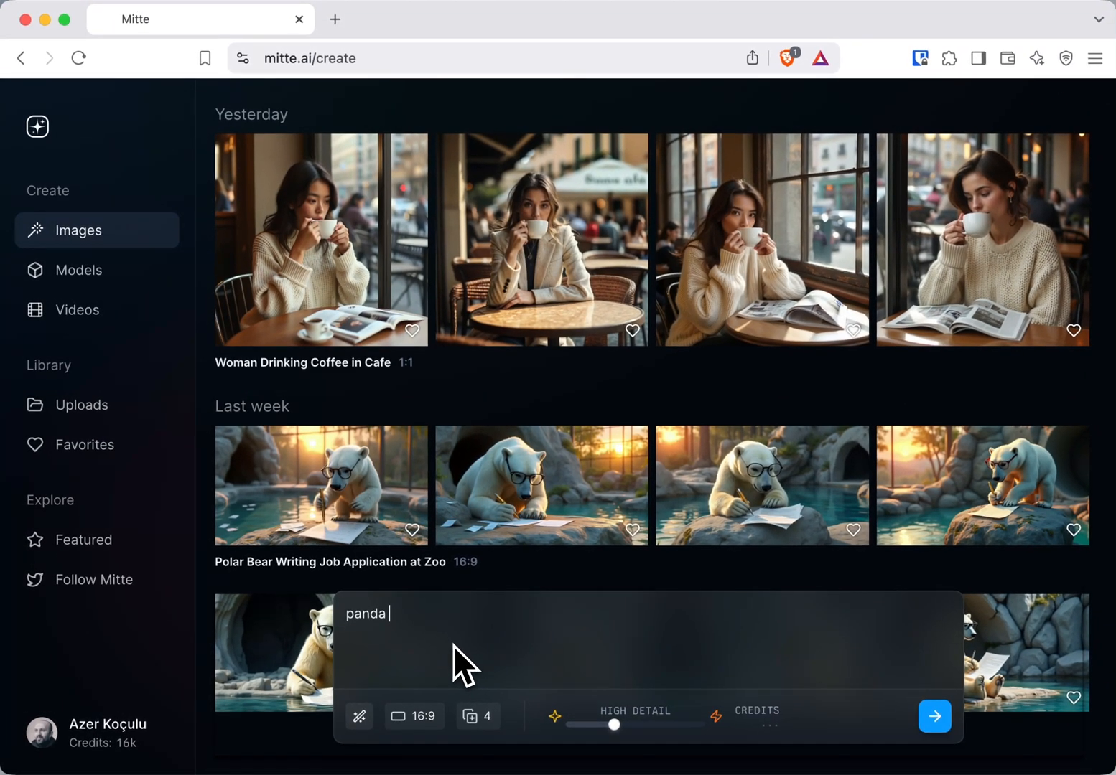
click(934, 715)
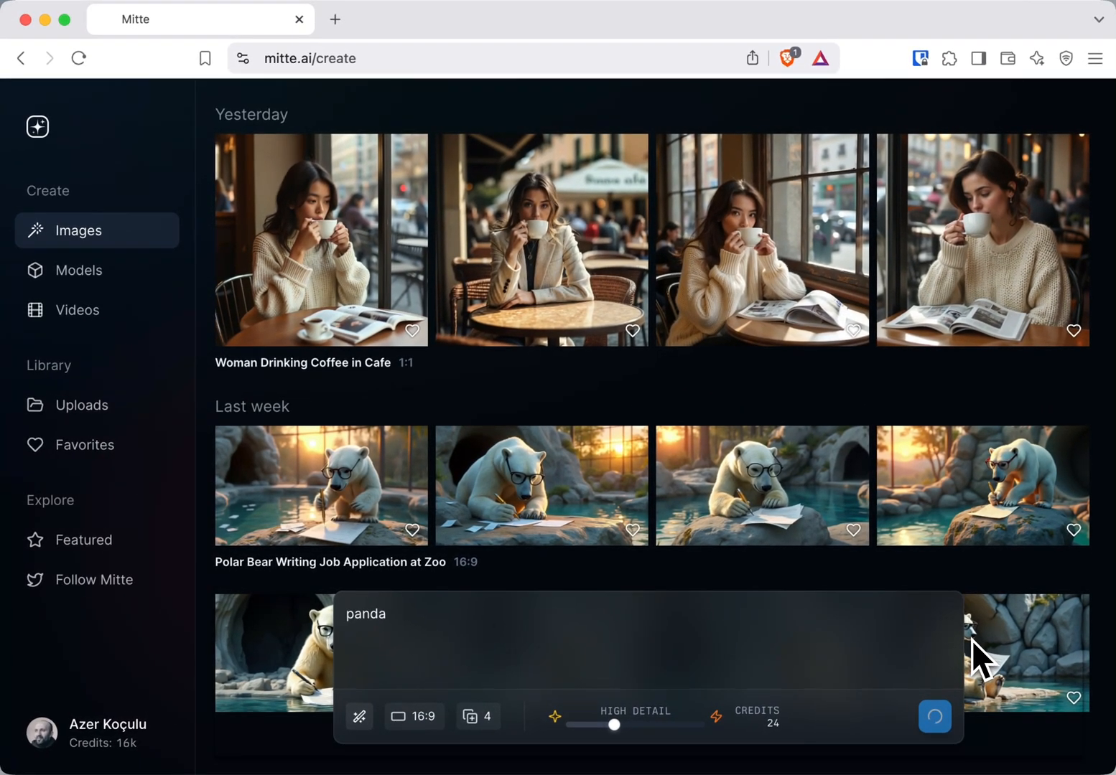
click(933, 716)
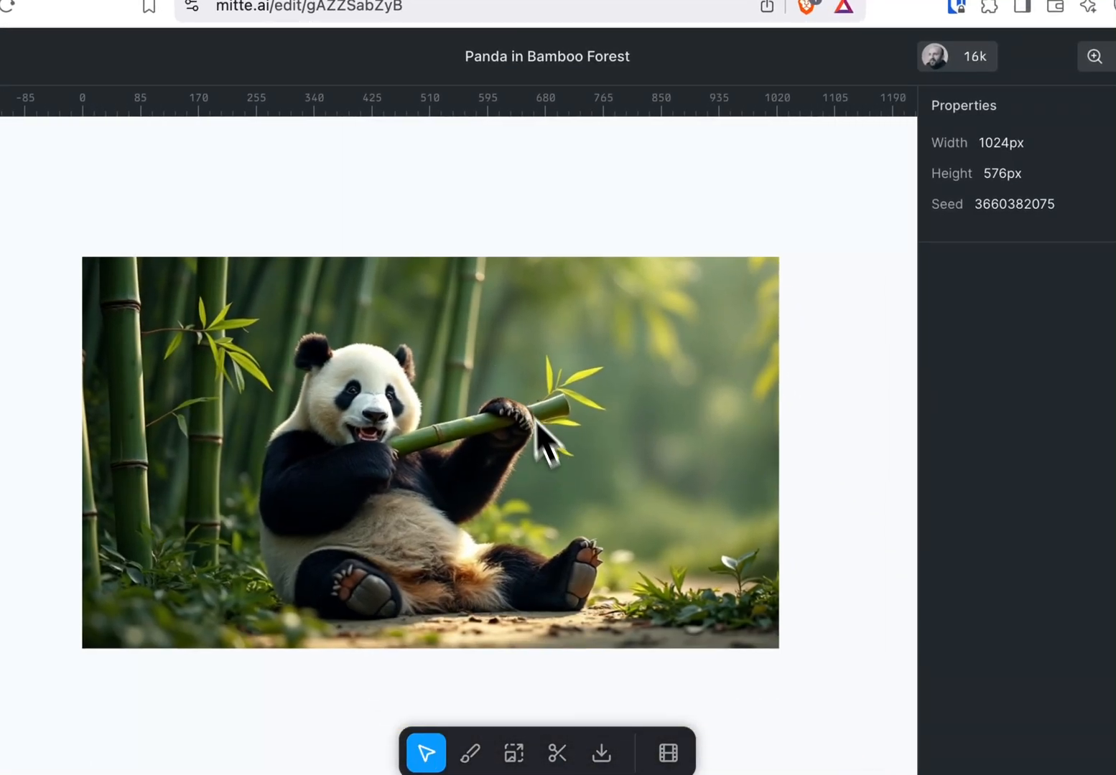
Generate a Google Veo 2 video from the image with the prompt 'panda is playing and eating'.
click(666, 753)
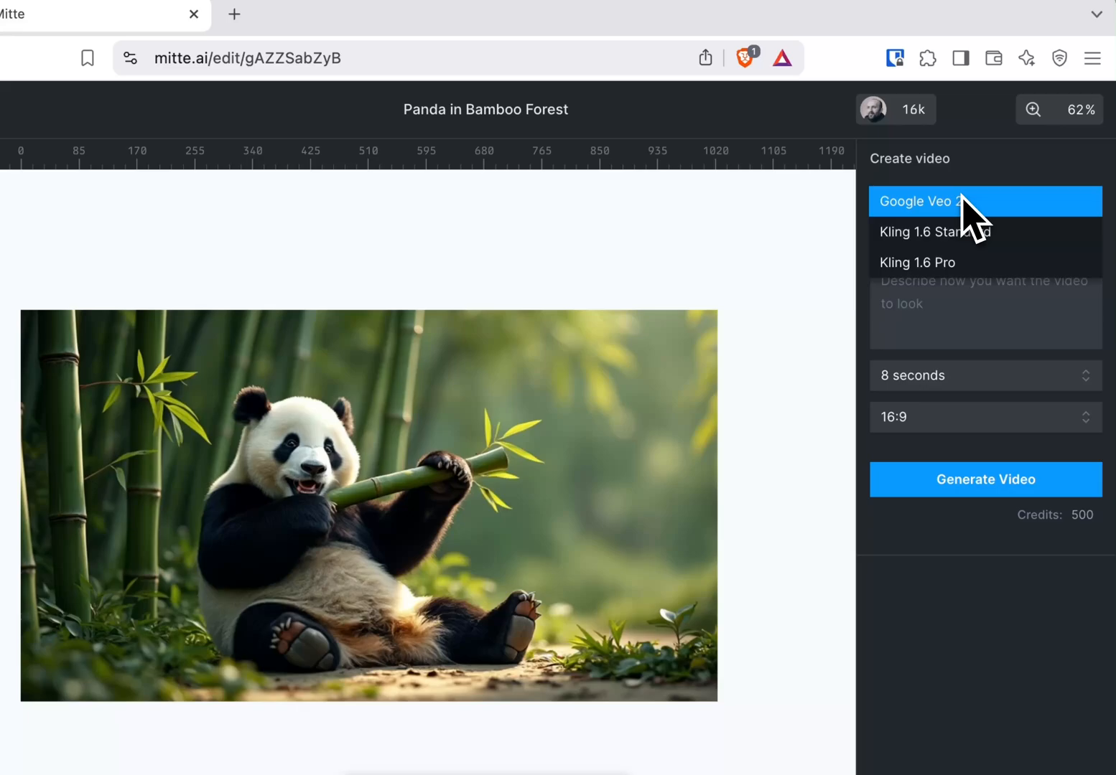
mouse_move(959, 285)
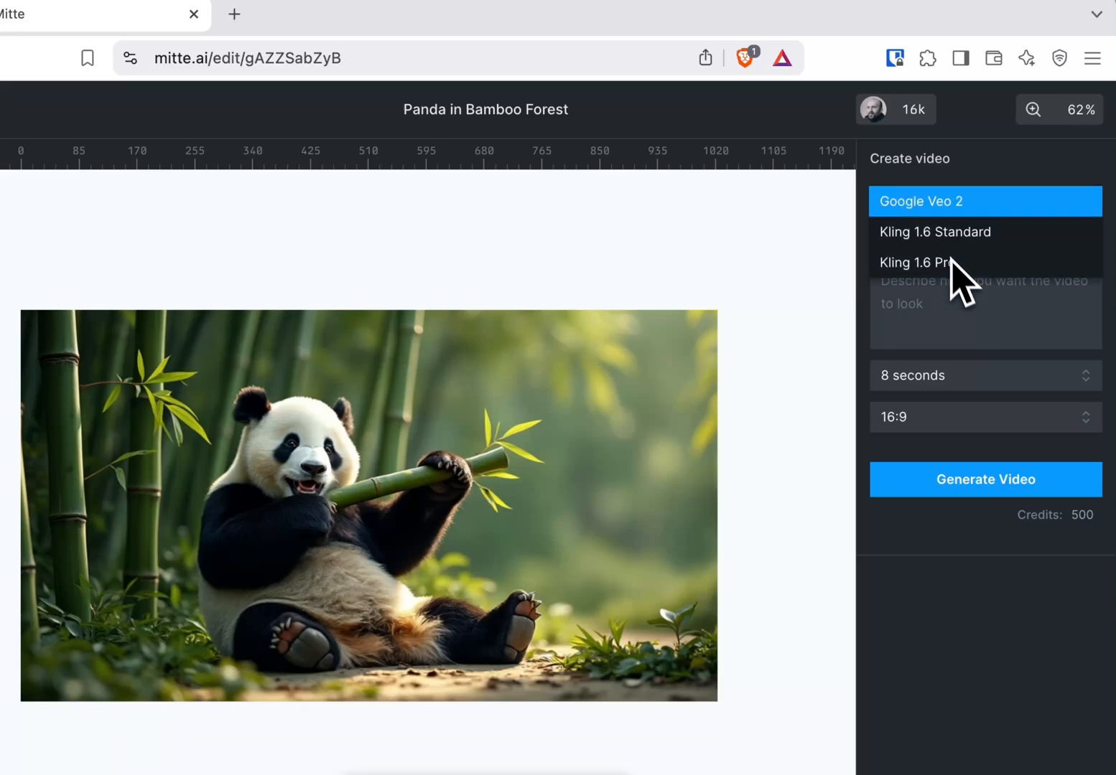
click(921, 201)
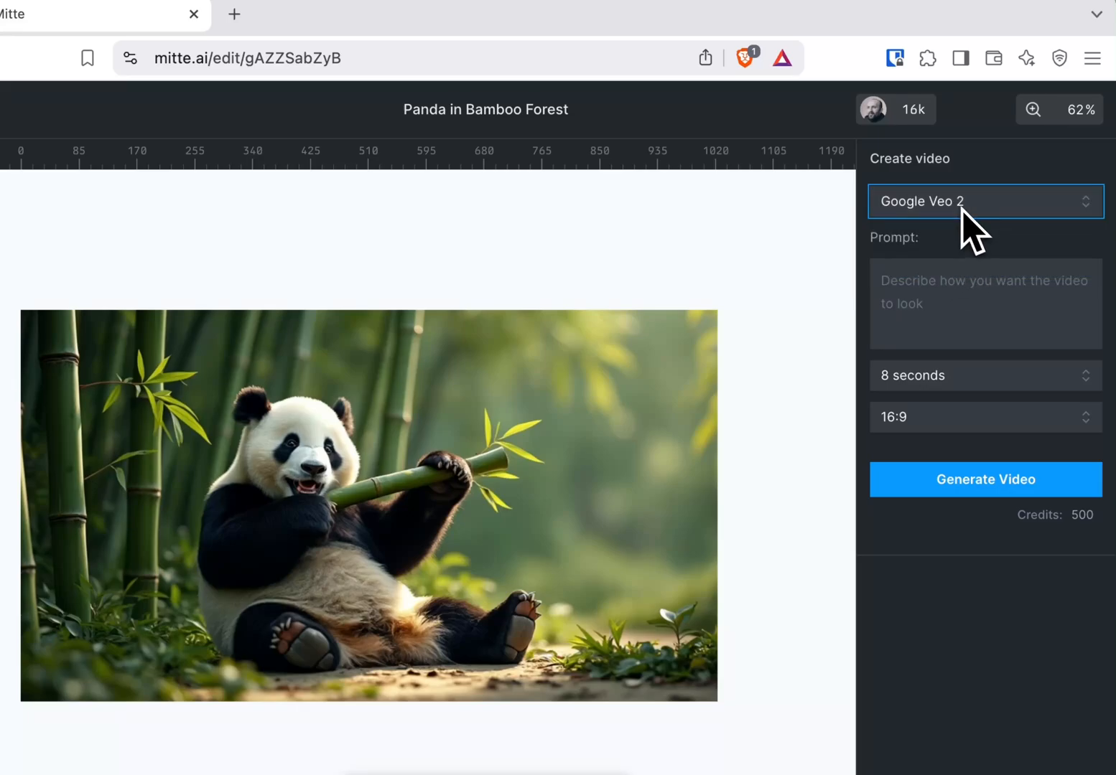
click(985, 301)
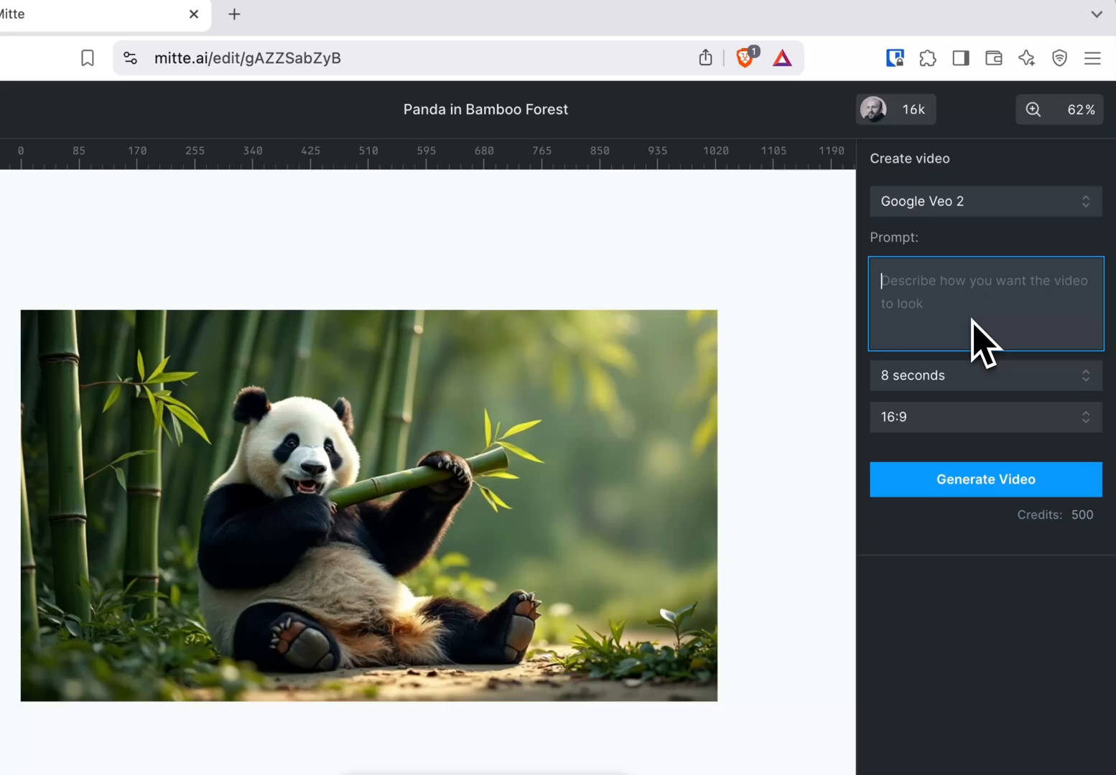
text(panda is pla)
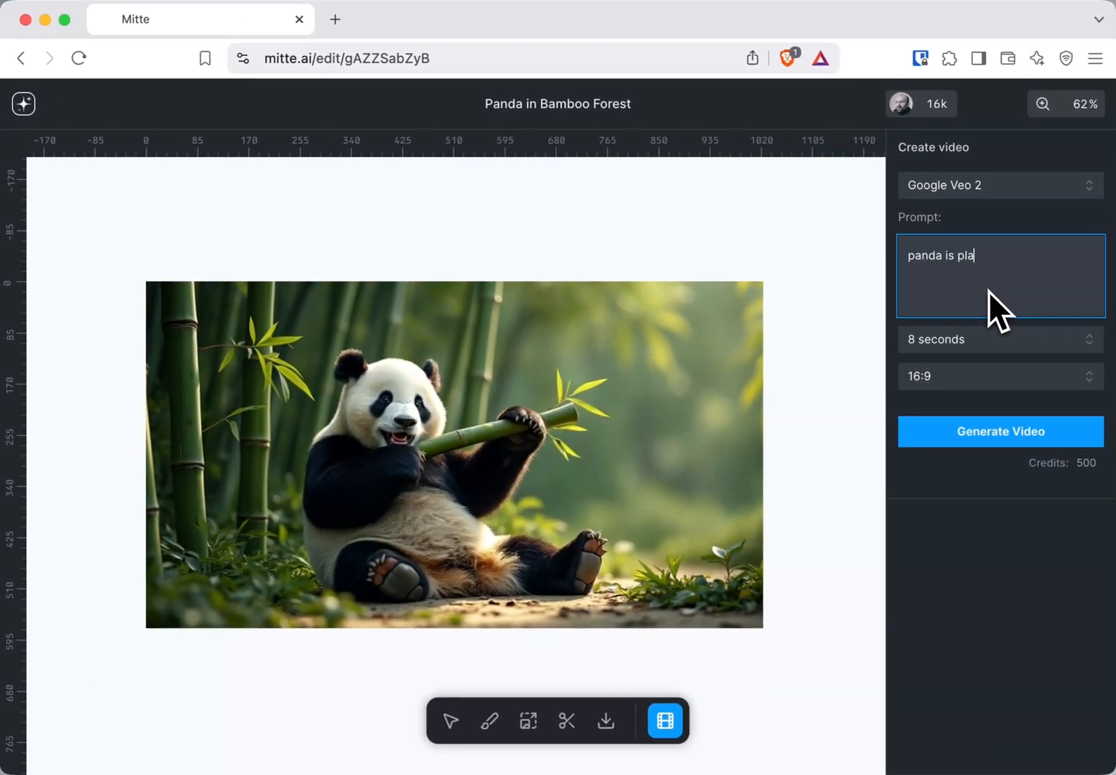
text(ying and eating)
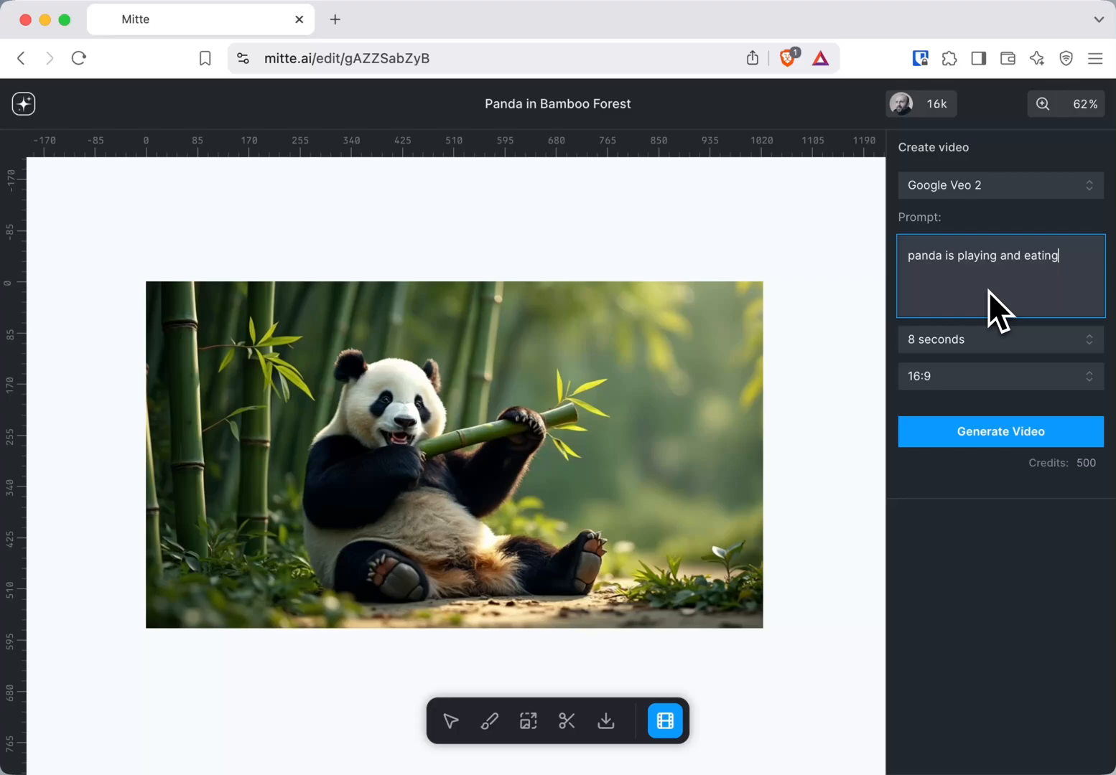
click(1000, 431)
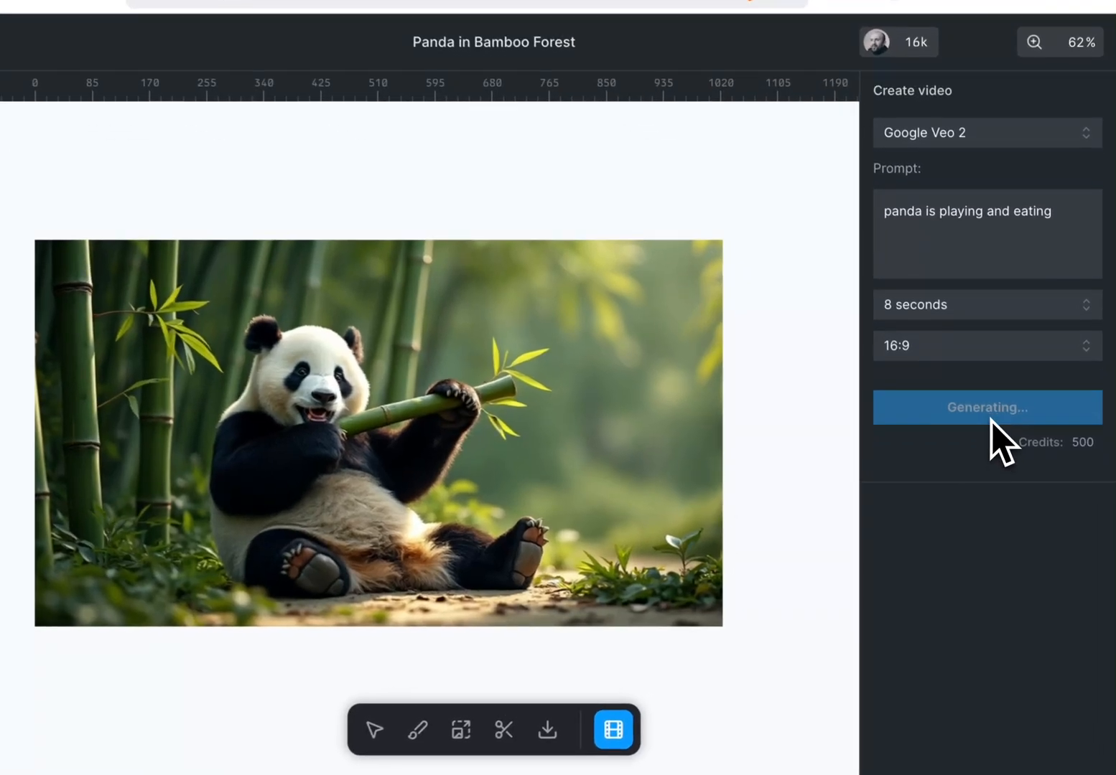
click(985, 407)
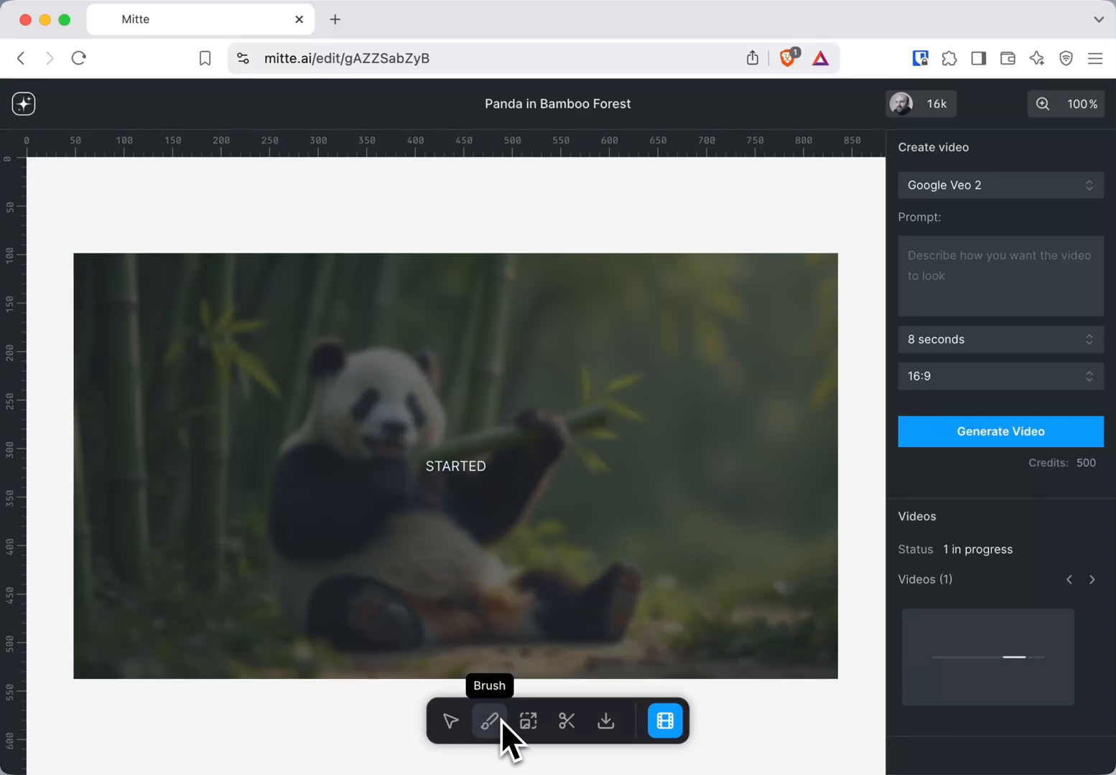
Brush a mask over the bamboo stalk and fill it from the prompt 'flower'.
click(488, 721)
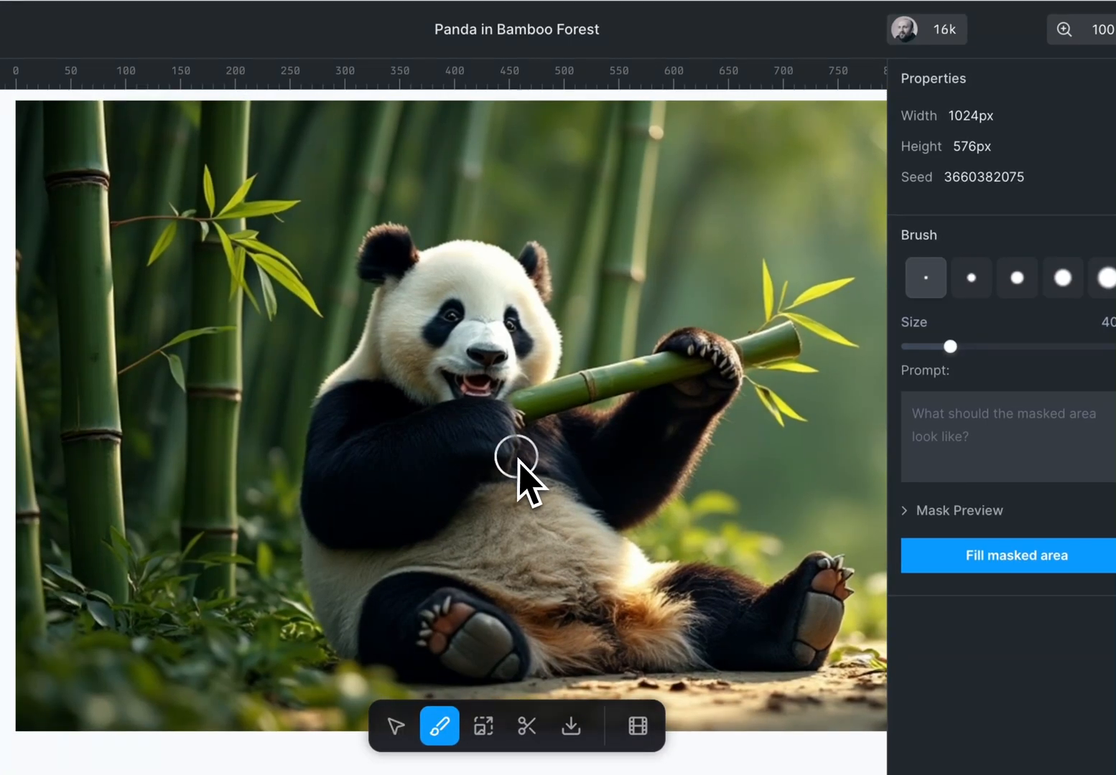
mouse_move(457, 316)
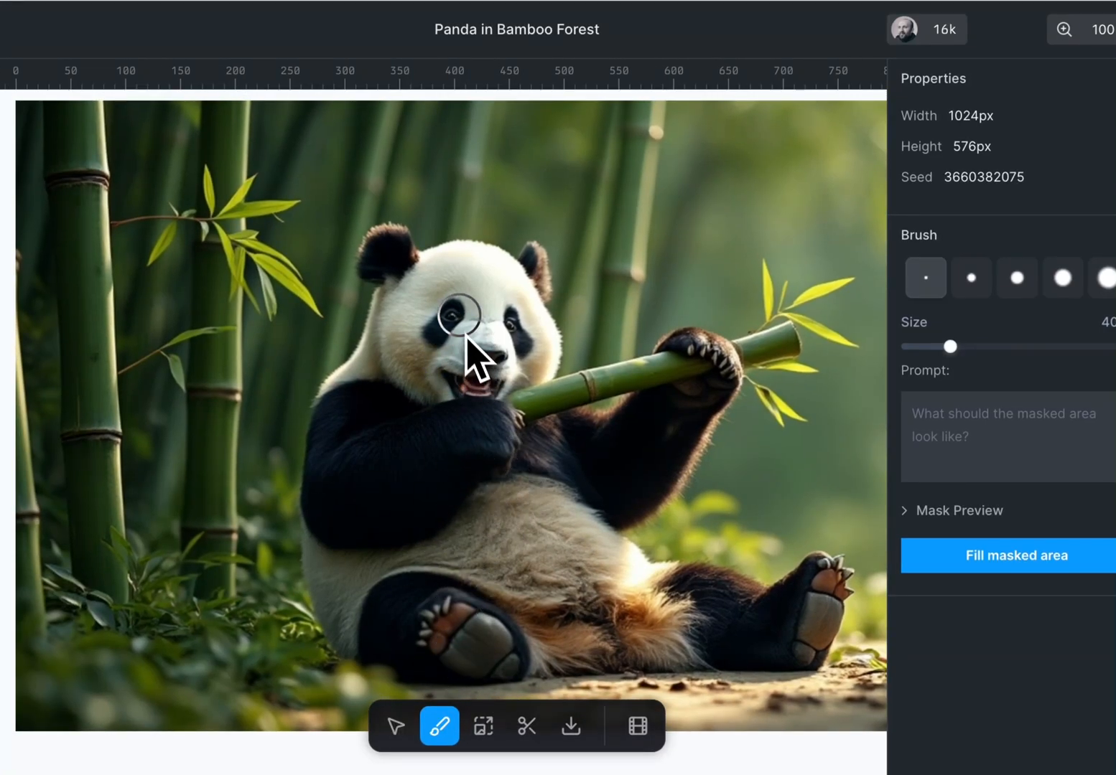
drag(452, 316, 488, 366)
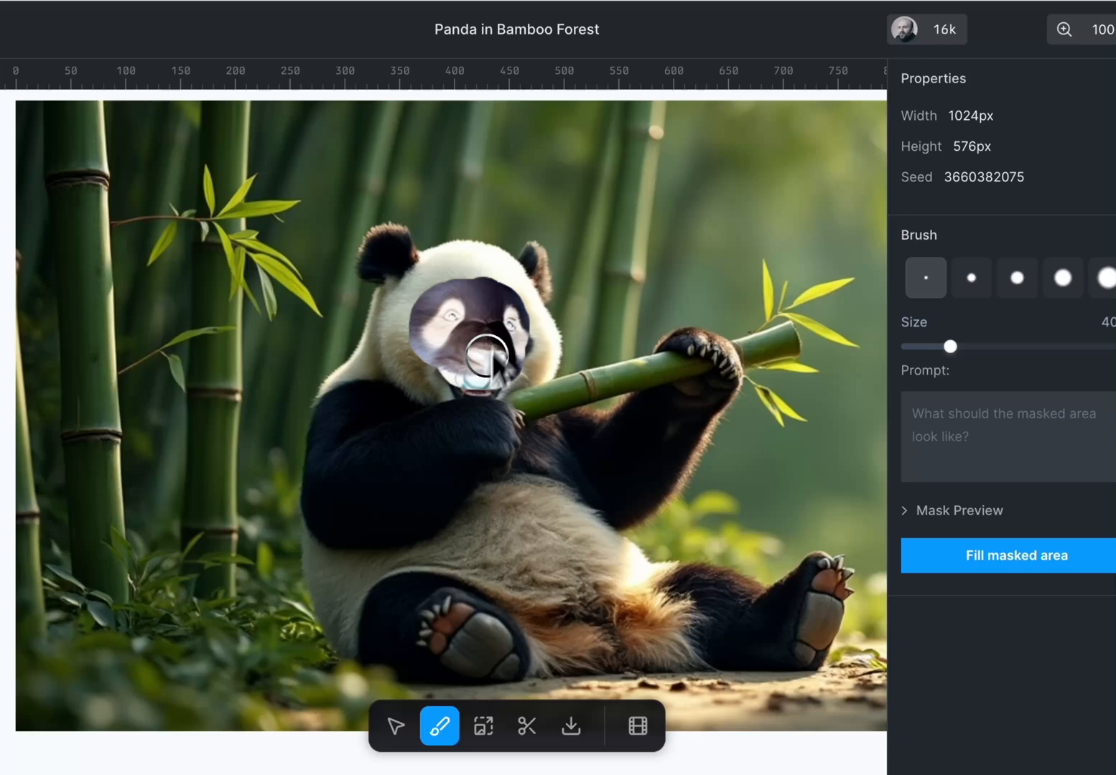
drag(481, 359, 801, 337)
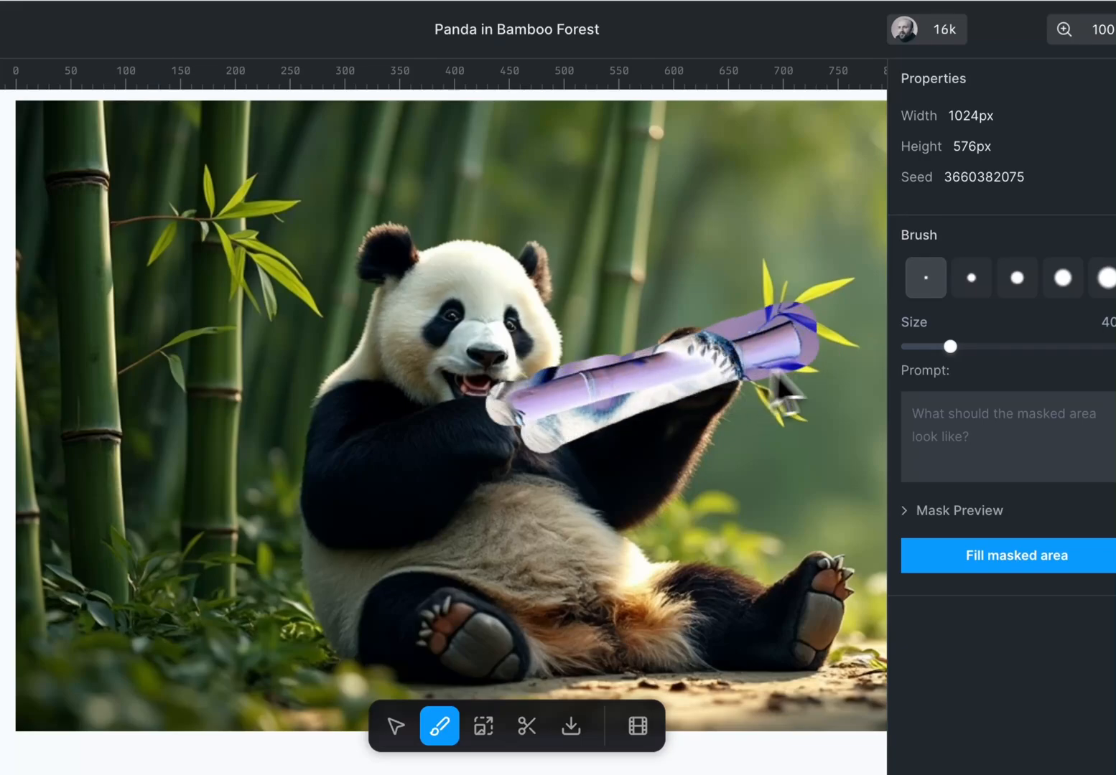
click(1005, 457)
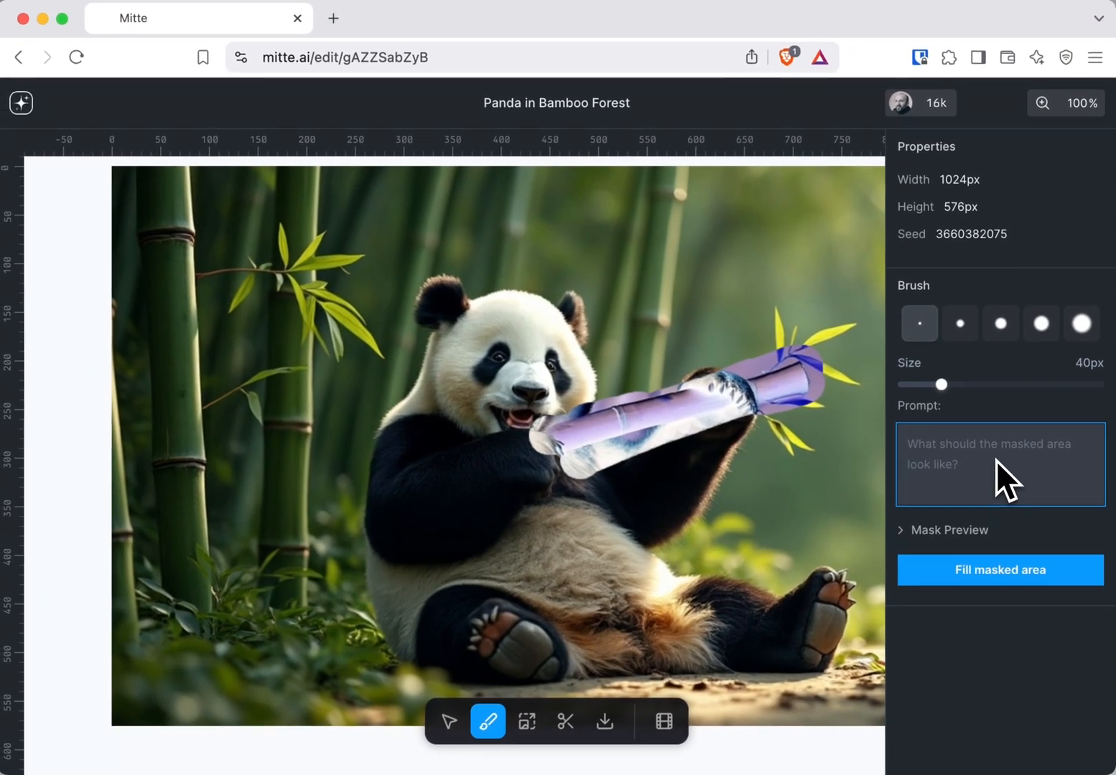
text(flower)
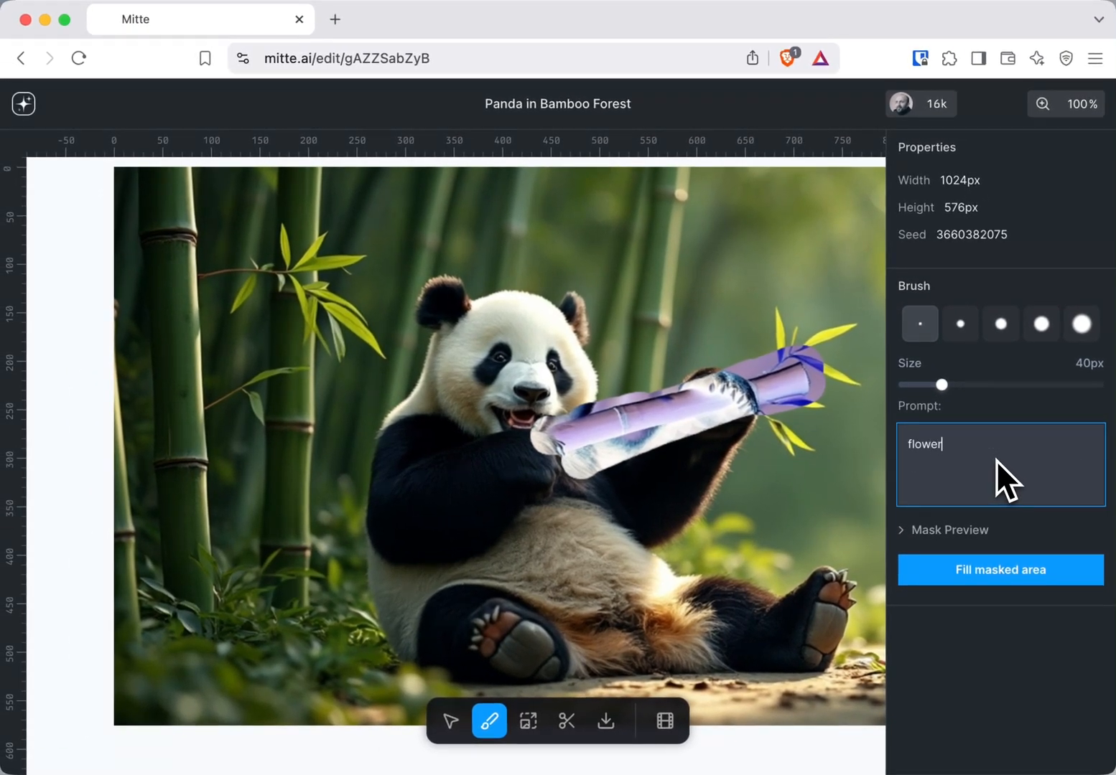
click(999, 569)
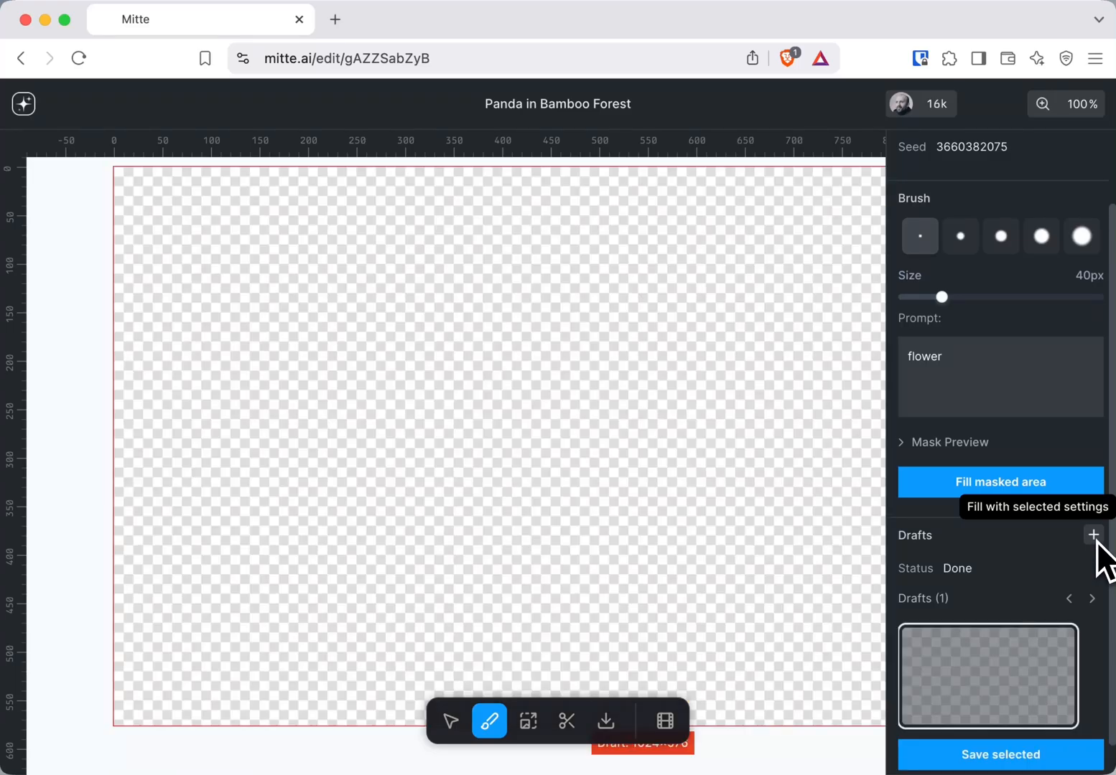
Generate another flower-fill draft with the same settings.
click(999, 482)
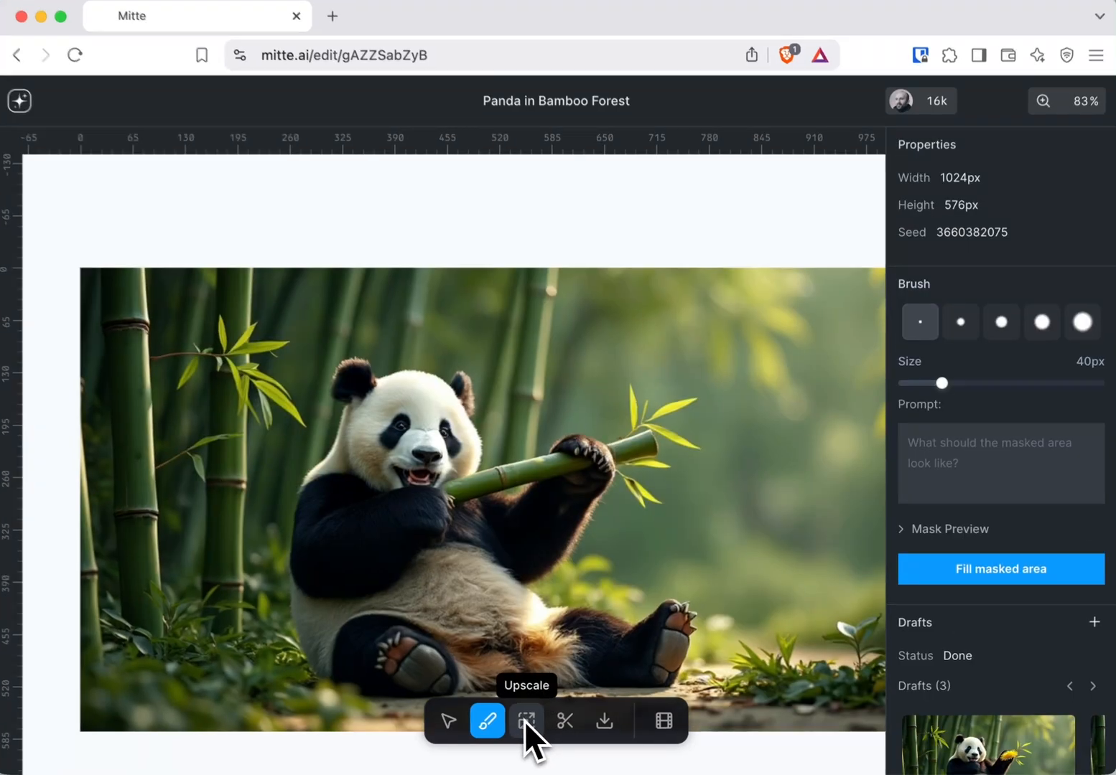
Export the panda in bamboo forest image as a PNG.
click(528, 721)
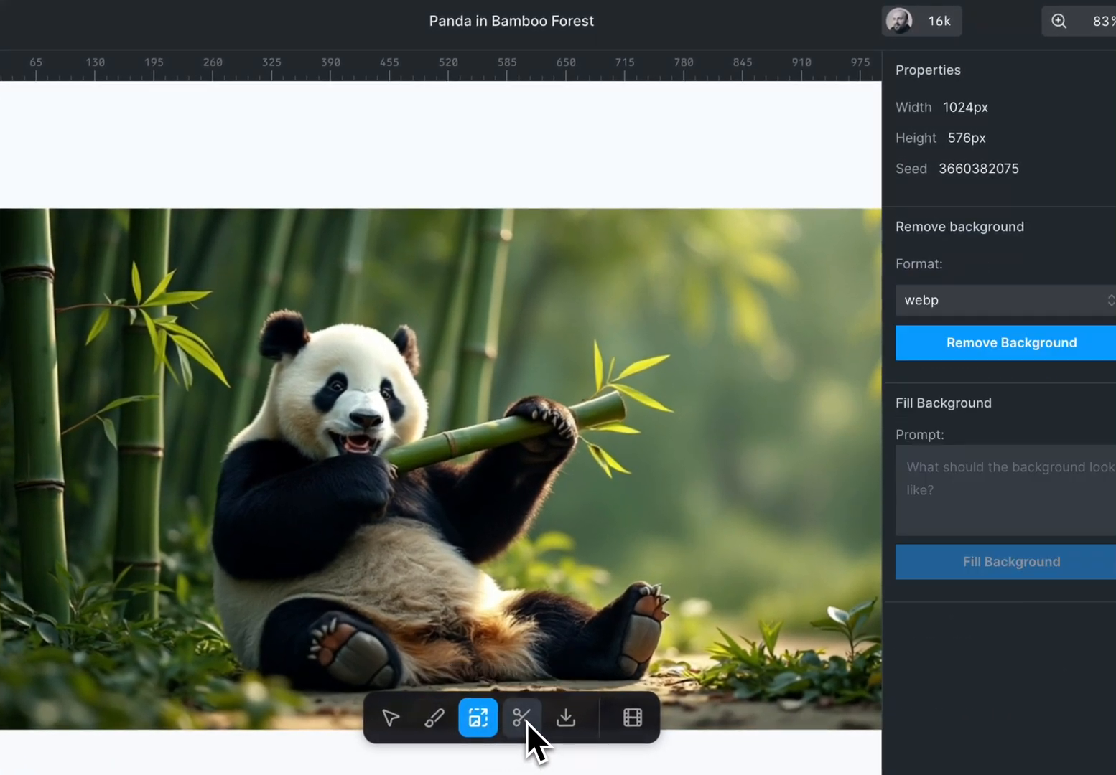
click(566, 718)
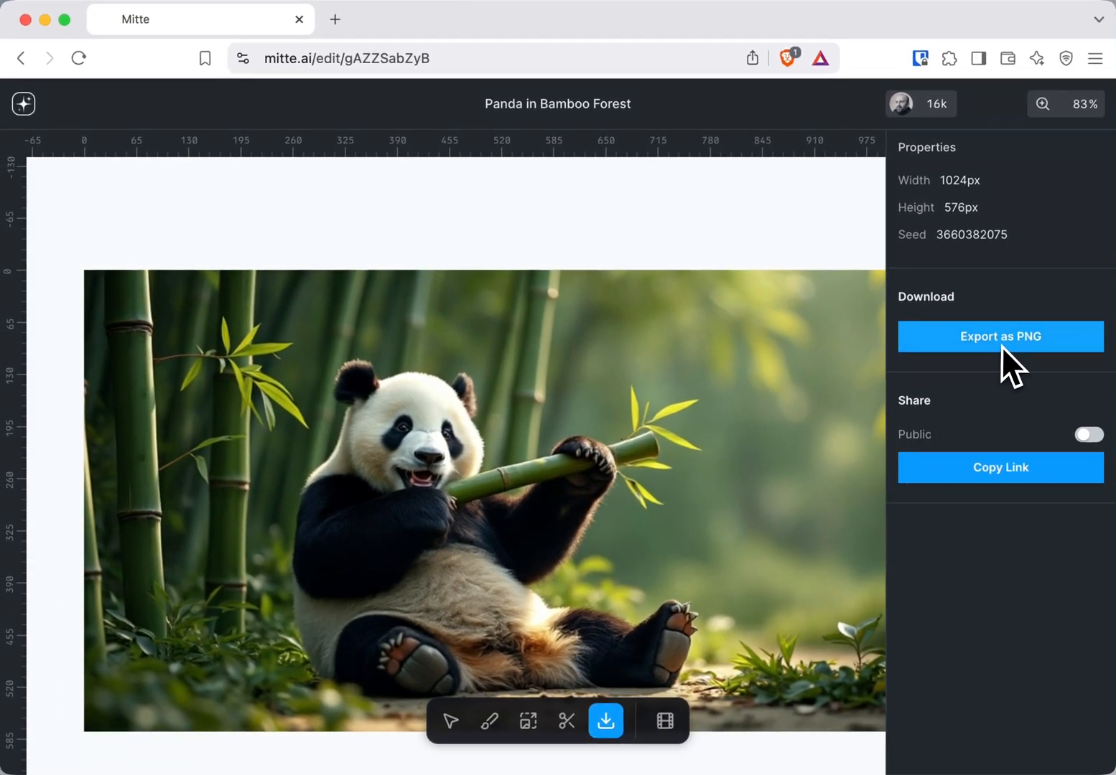
click(649, 715)
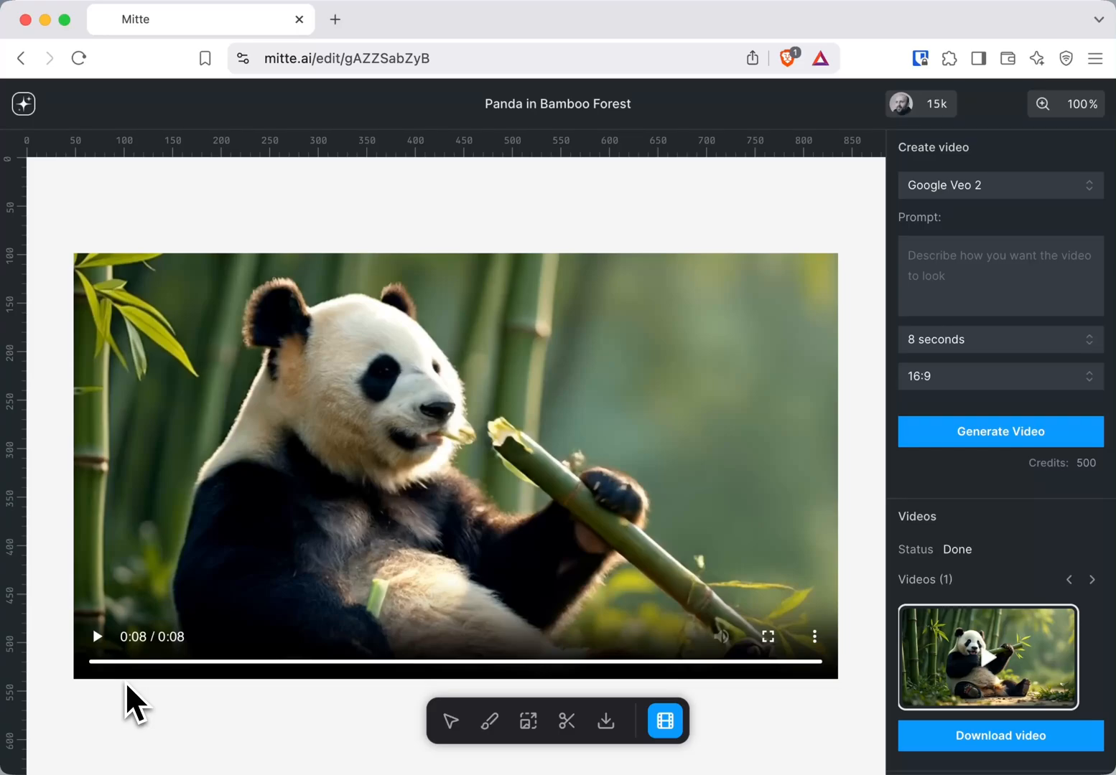
mouse_move(63, 759)
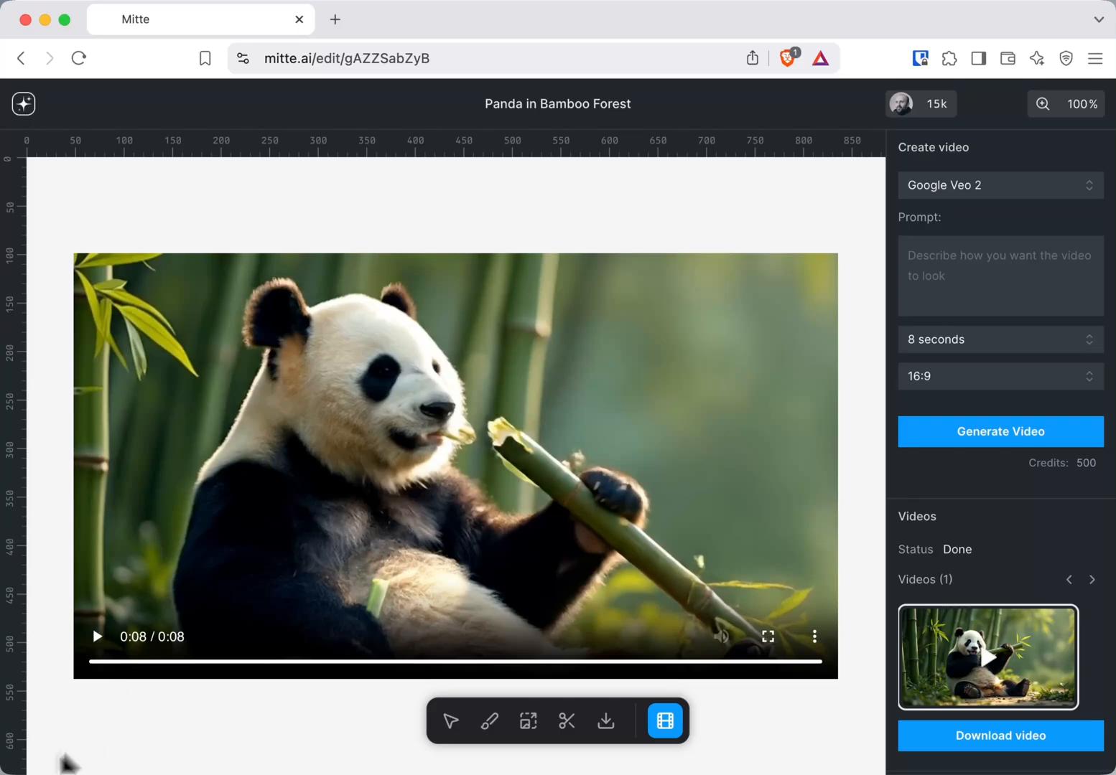